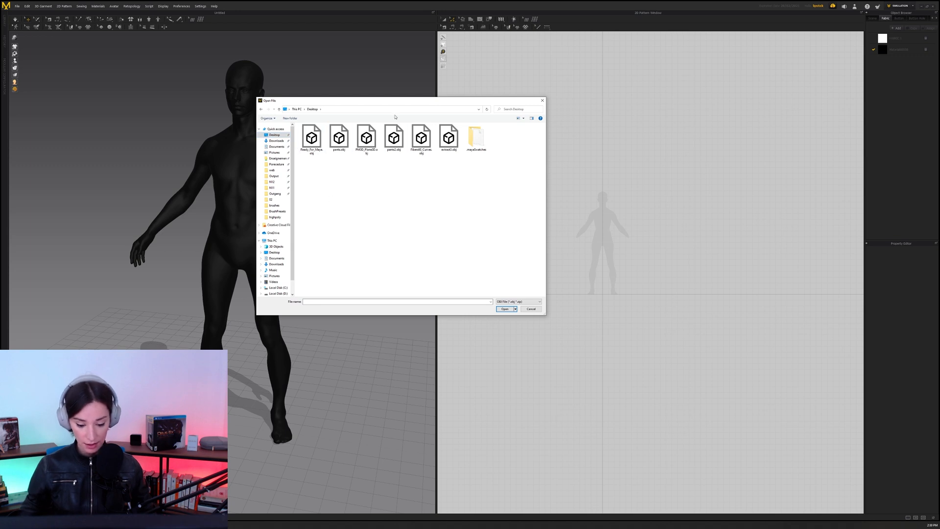
Pick the first OBJ file in the folder and open it for import.
left_click(370, 133)
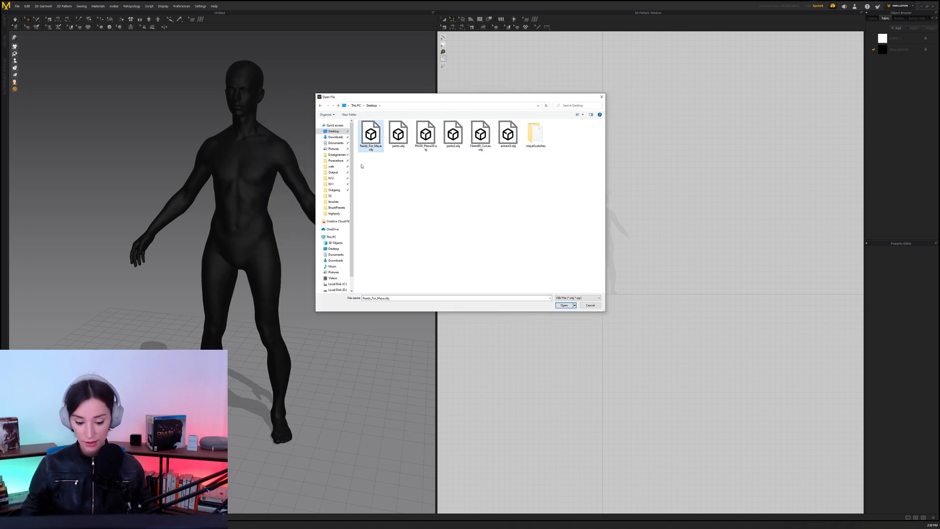
left_click(564, 305)
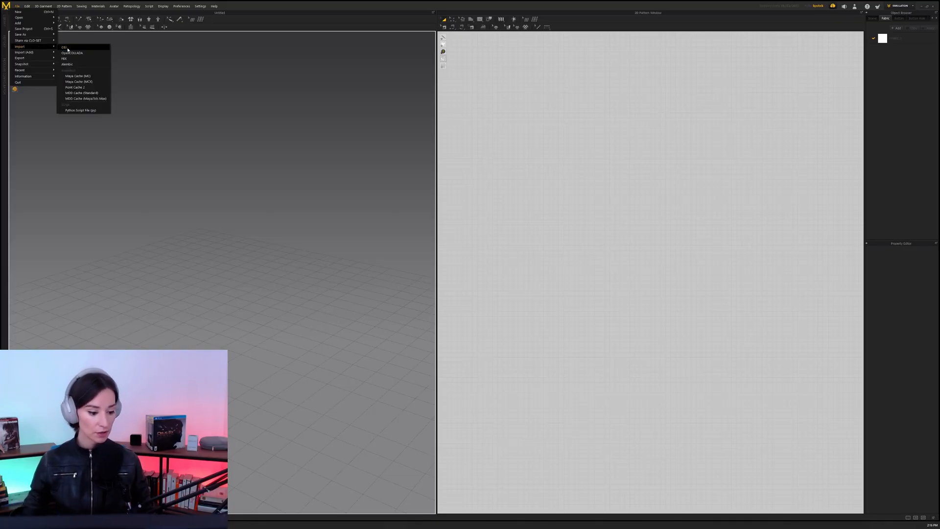
Import body.obj with Object Type set to Avatar so the figure appears in the 3D view.
left_click(64, 47)
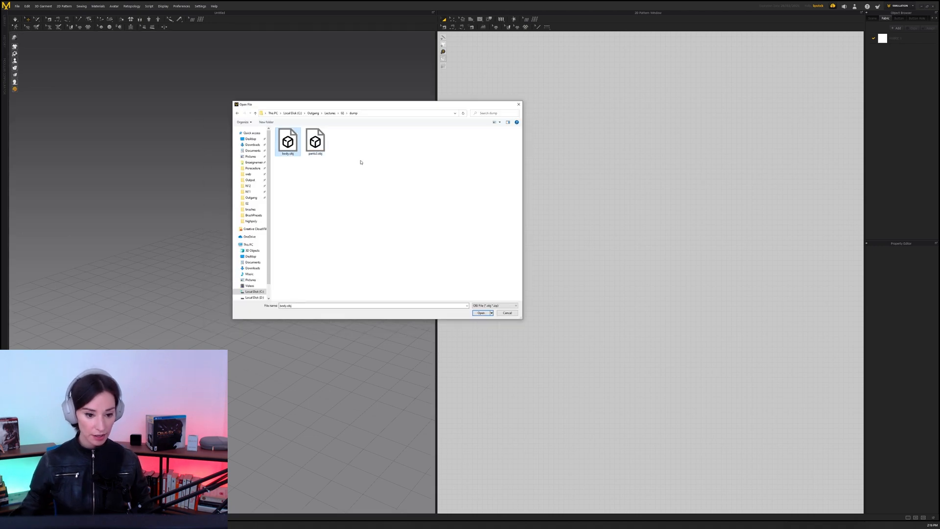
left_click(481, 312)
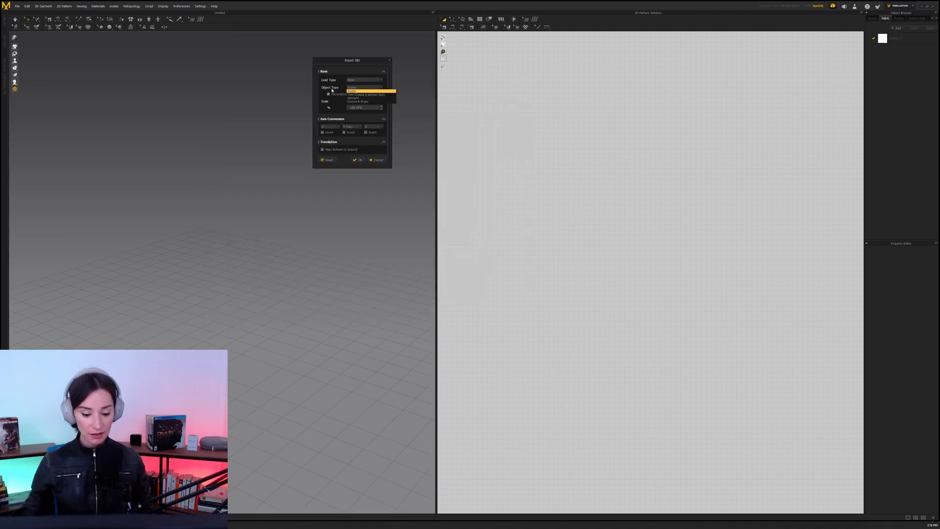
left_click(351, 88)
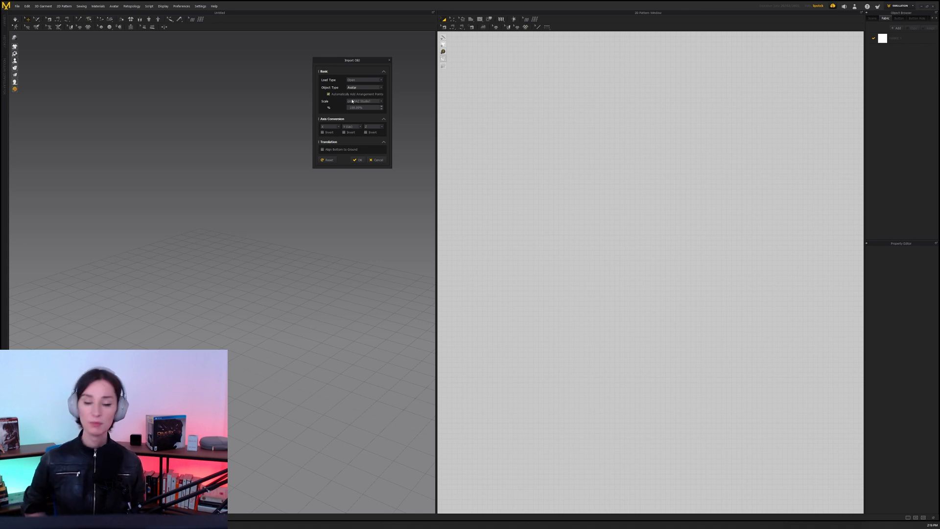
left_click(357, 159)
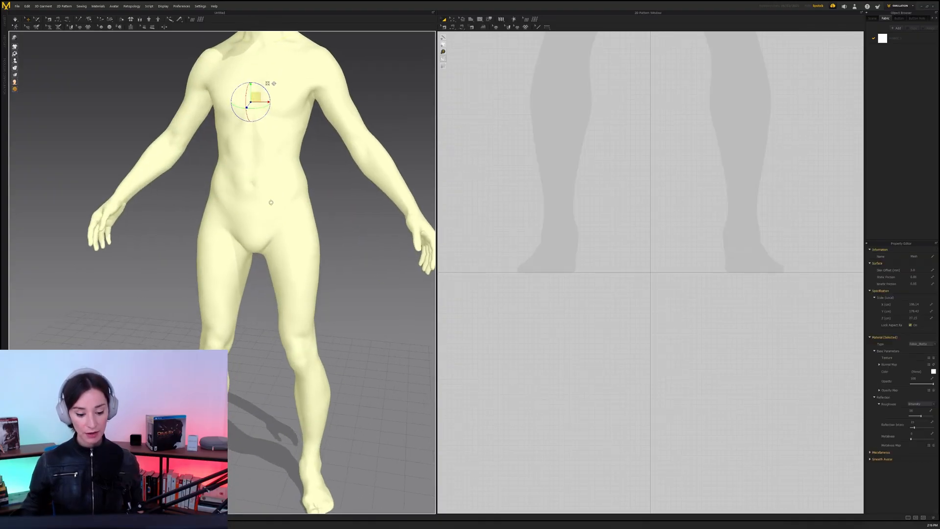
Import pants.obj as a Garment with Load Type Add and Trace 2D Patterns from UV Map enabled.
left_click(17, 6)
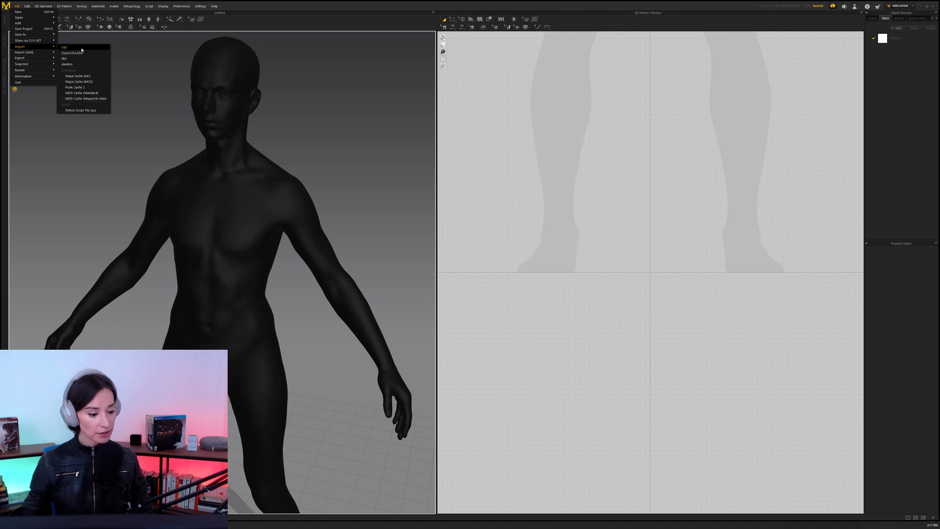
left_click(63, 47)
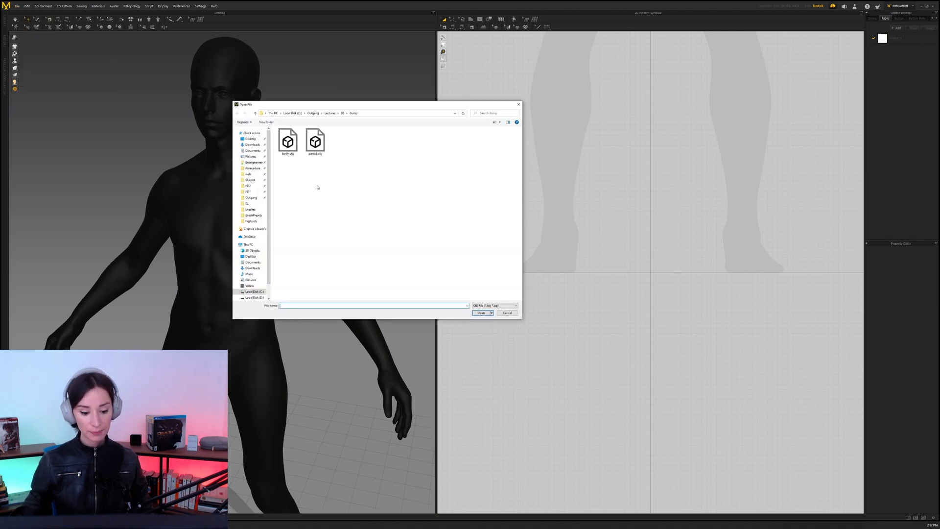
left_click(250, 139)
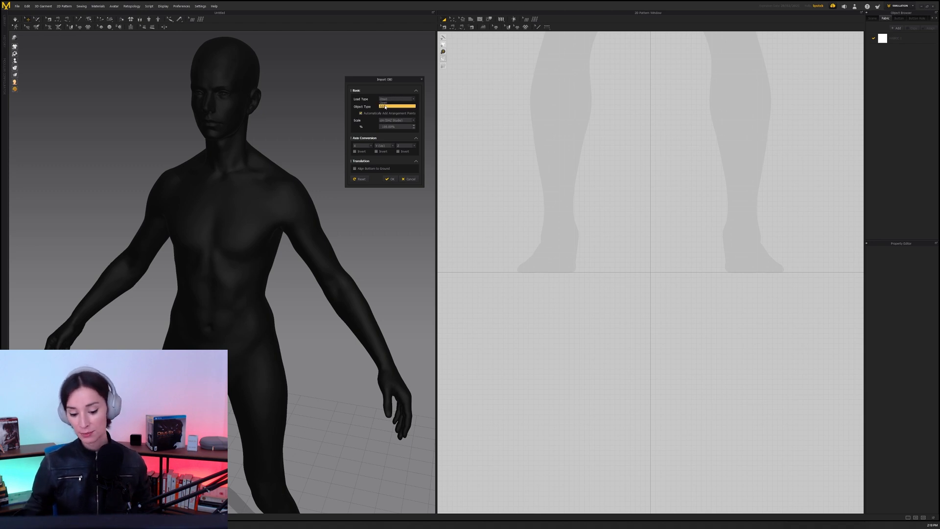
left_click(393, 98)
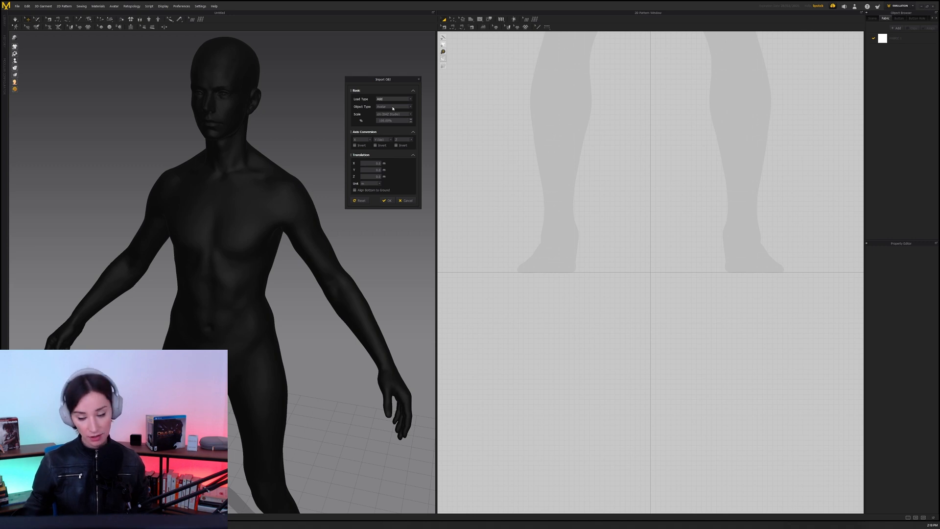
left_click(393, 105)
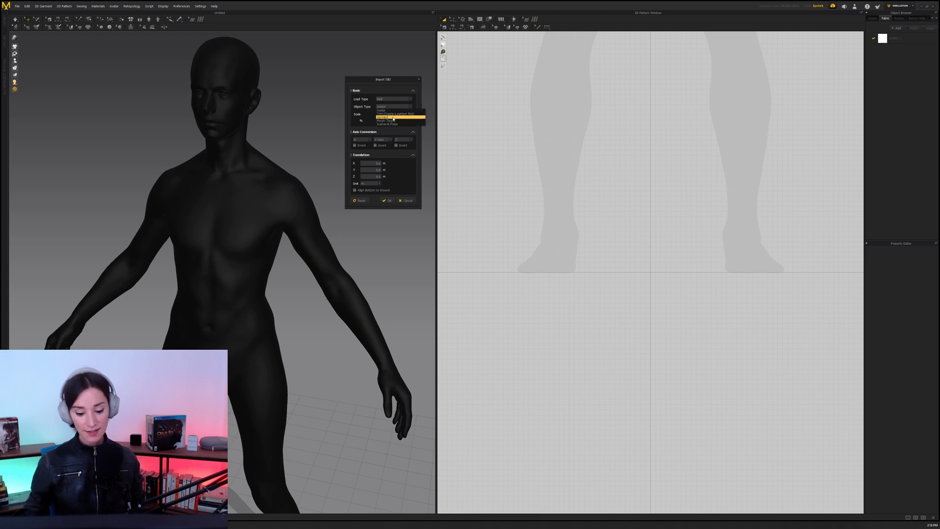
left_click(395, 114)
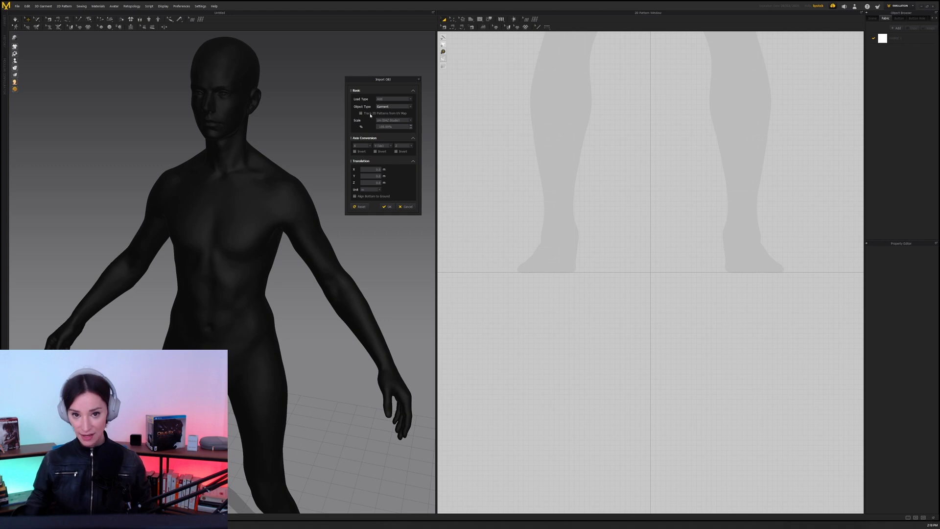
left_click(388, 206)
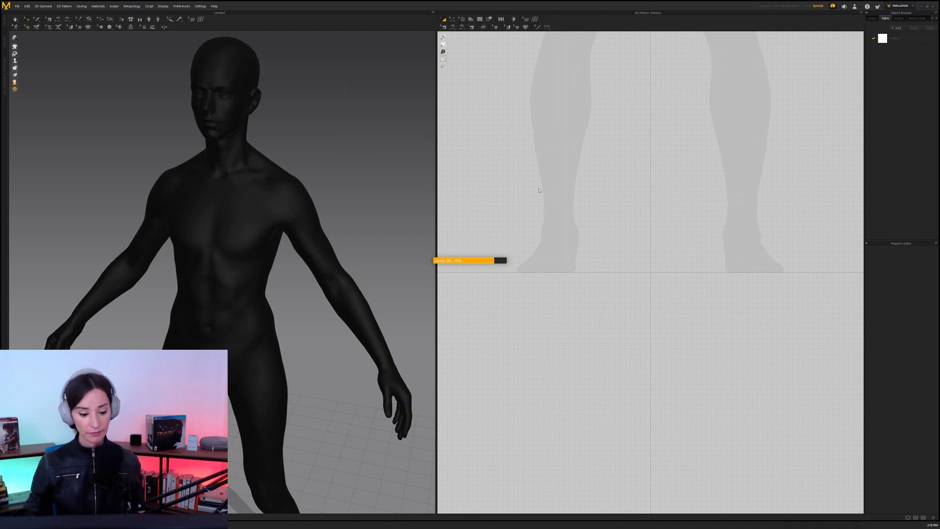
mouse_move(388, 175)
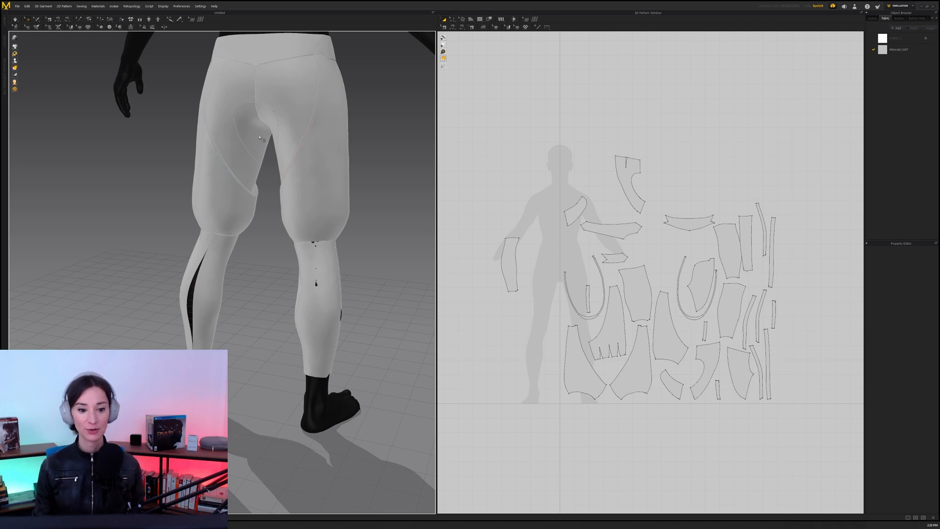
mouse_move(412, 57)
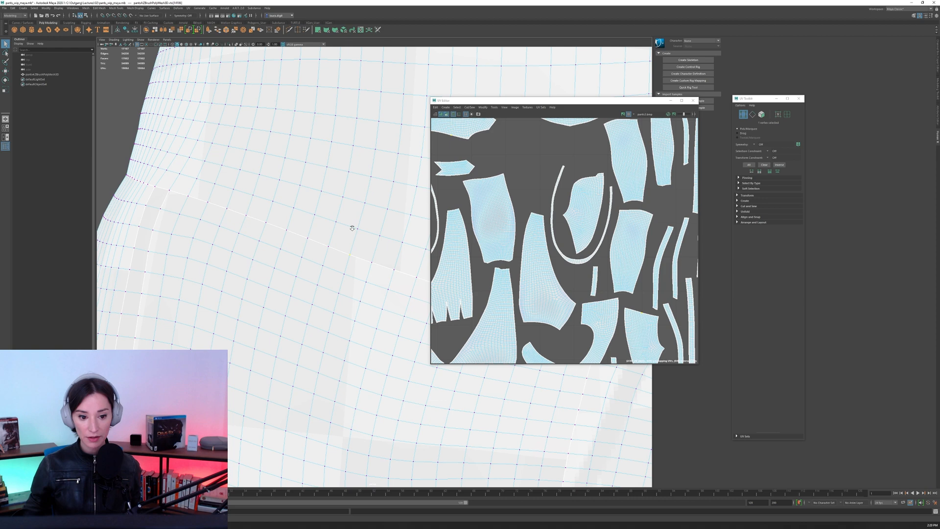
Select an edge on the pants mesh and choose an option from its edge marking menu.
left_click(350, 234)
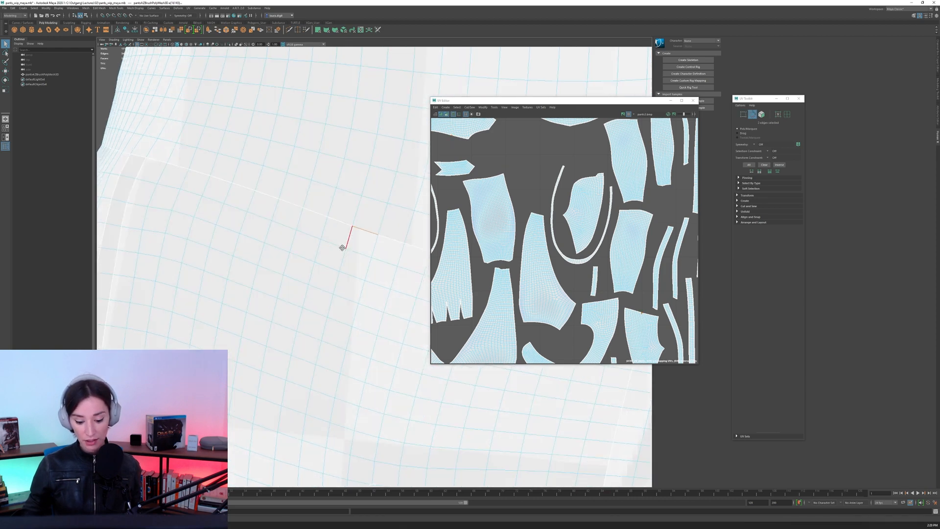
right_click(365, 224)
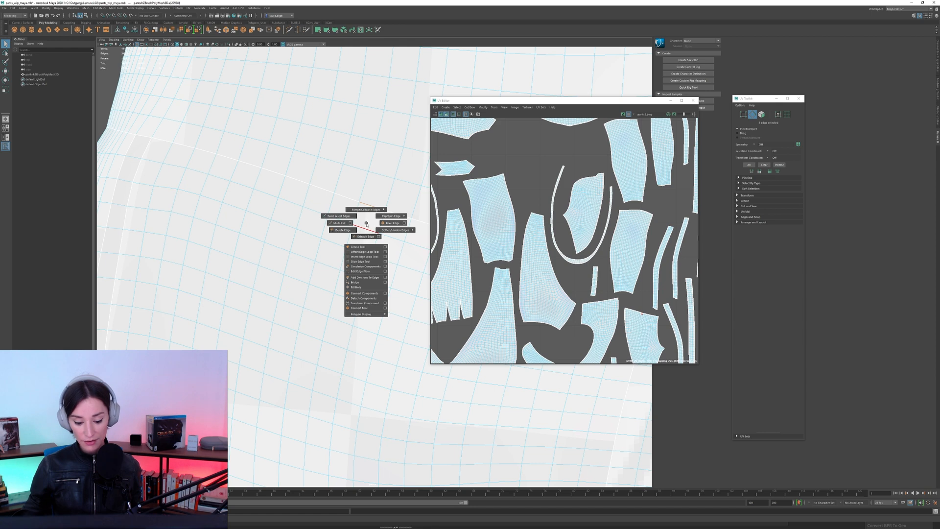
left_click(338, 222)
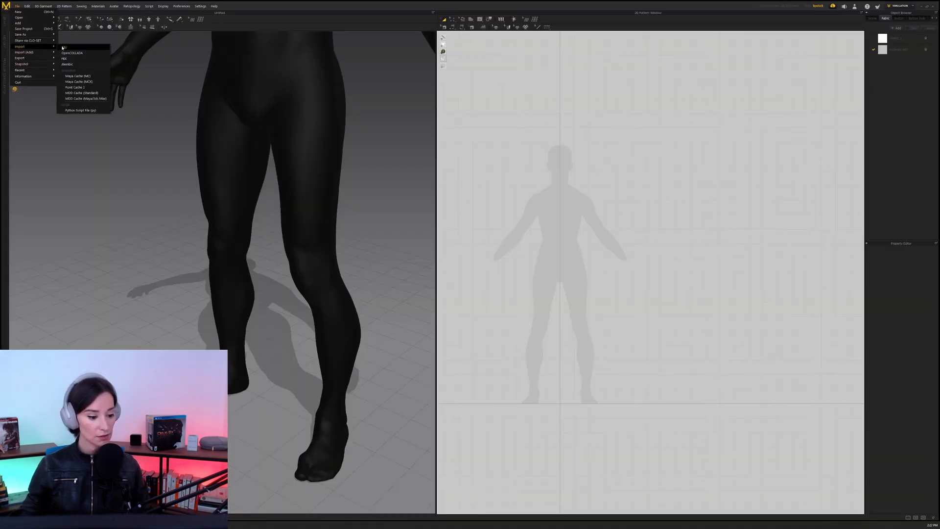
Set up a garment import of the pants OBJ with Load Type Add and confirm it.
left_click(70, 53)
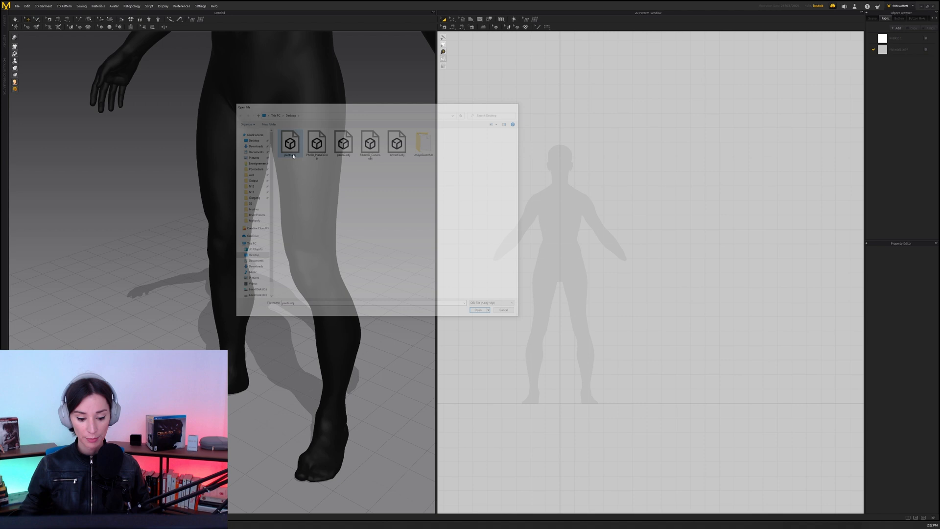
left_click(478, 311)
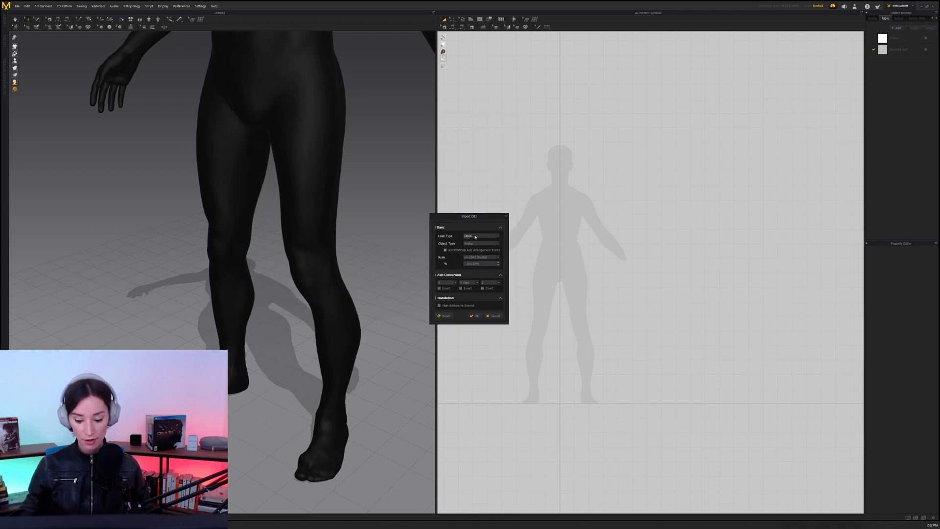
left_click(480, 235)
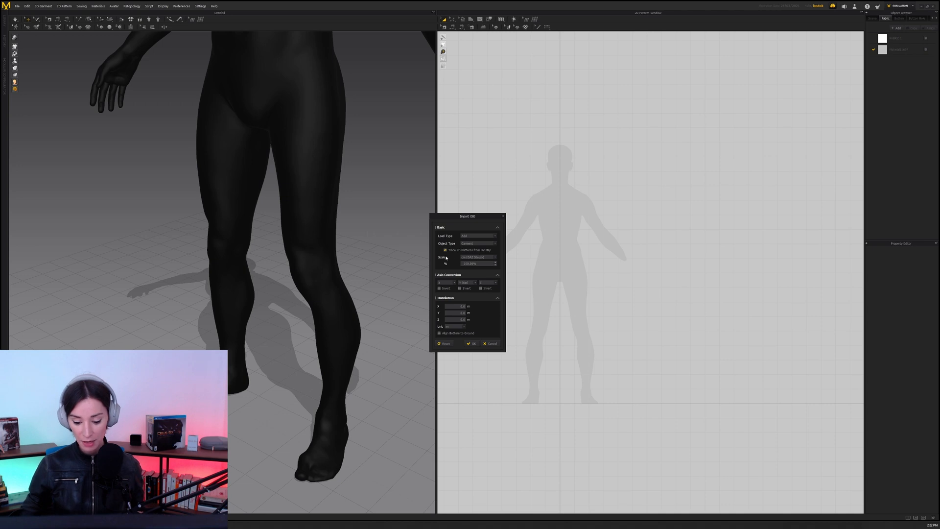
left_click(472, 343)
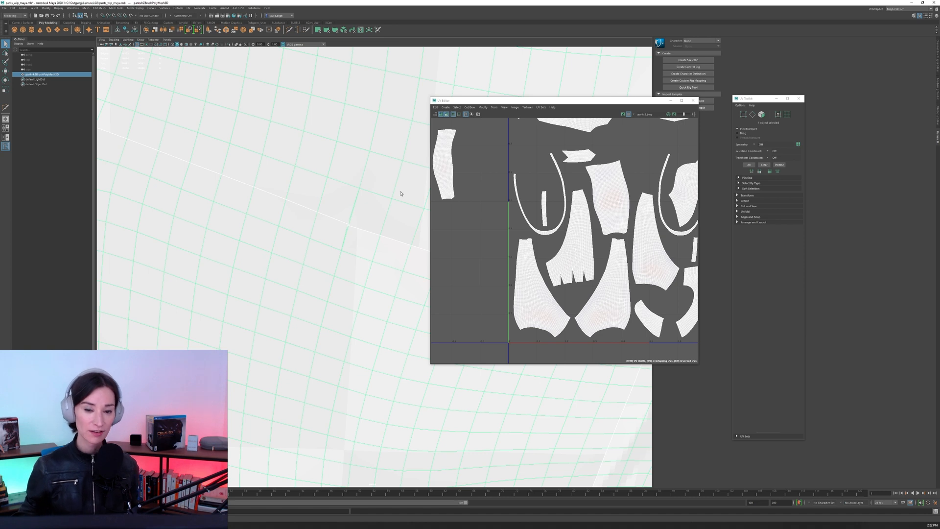
mouse_move(376, 176)
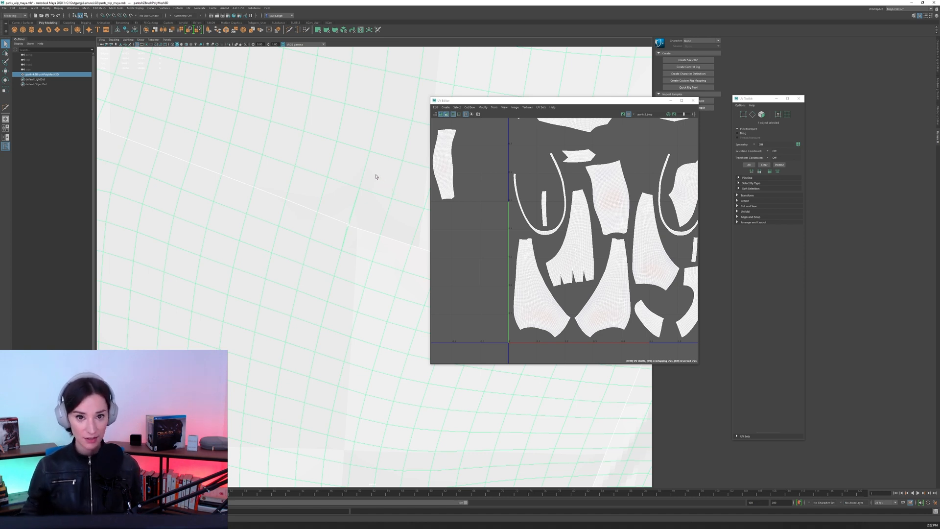
mouse_move(361, 183)
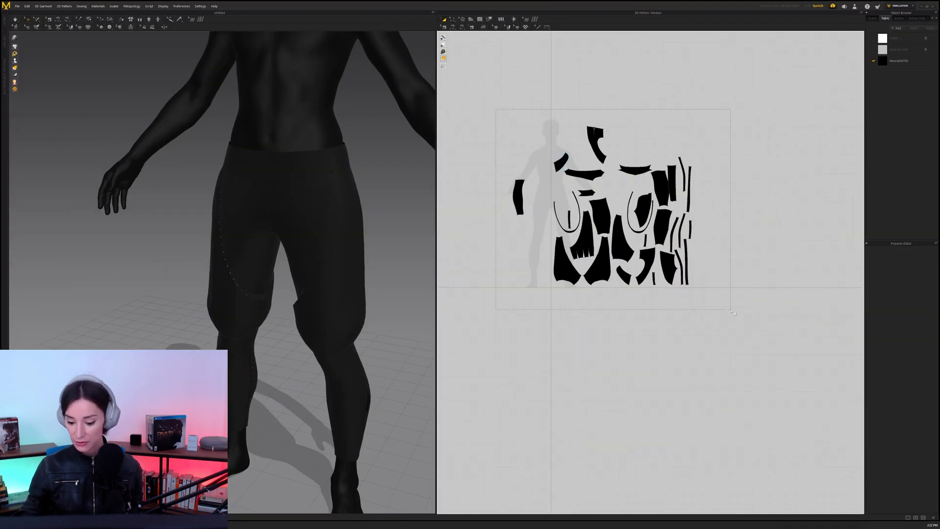
Import the garment OBJ from the Desktop and dismiss the unrecognized-UV warning.
left_click(16, 6)
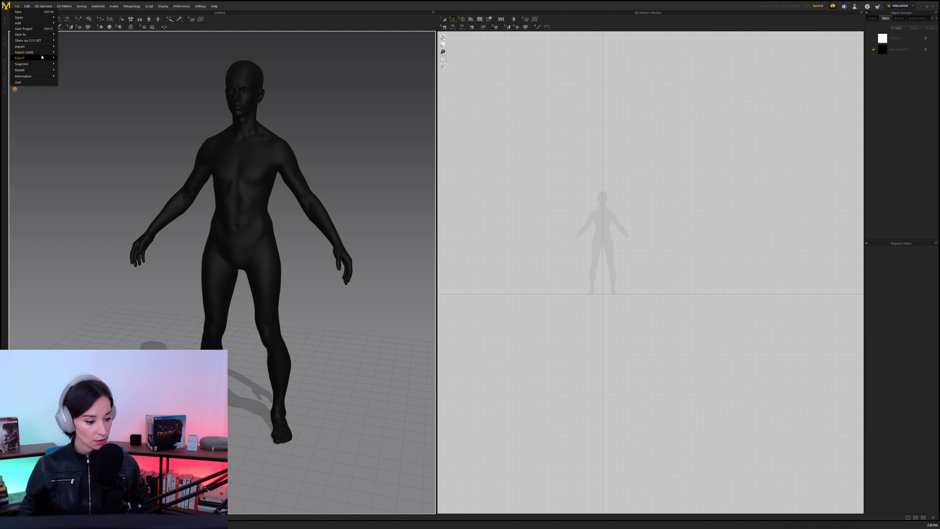
left_click(19, 46)
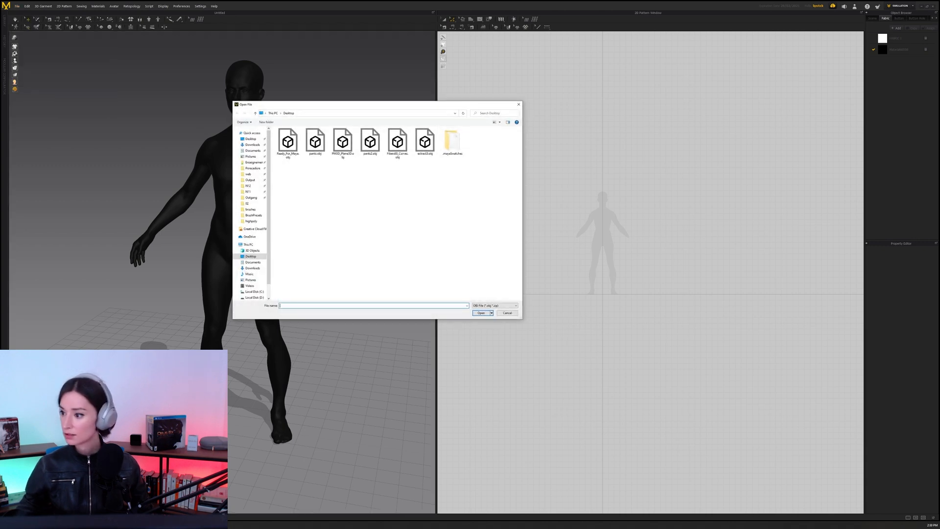
left_click_drag(359, 104, 365, 100)
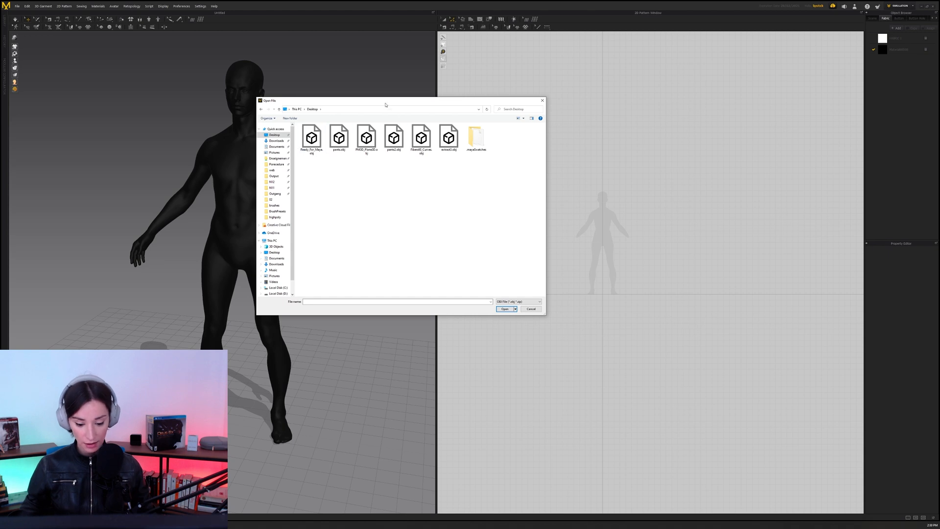
left_click(311, 137)
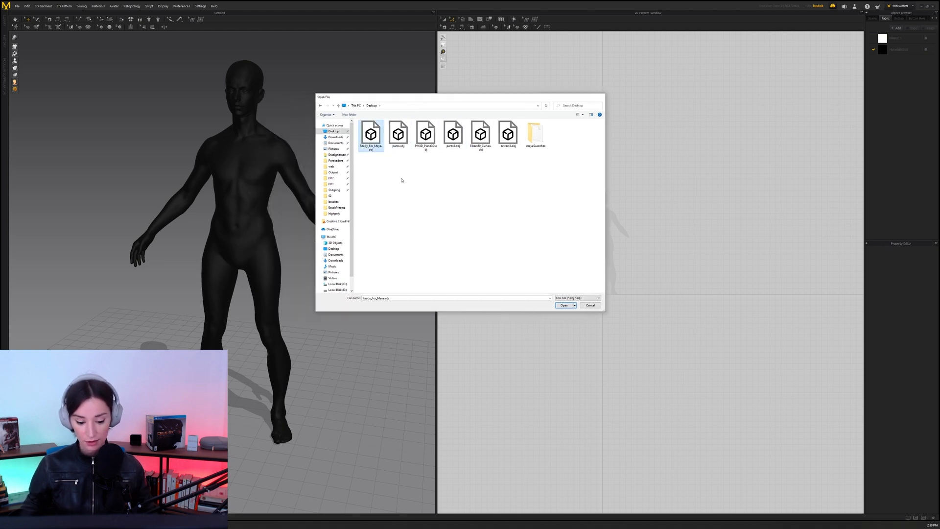
left_click(564, 306)
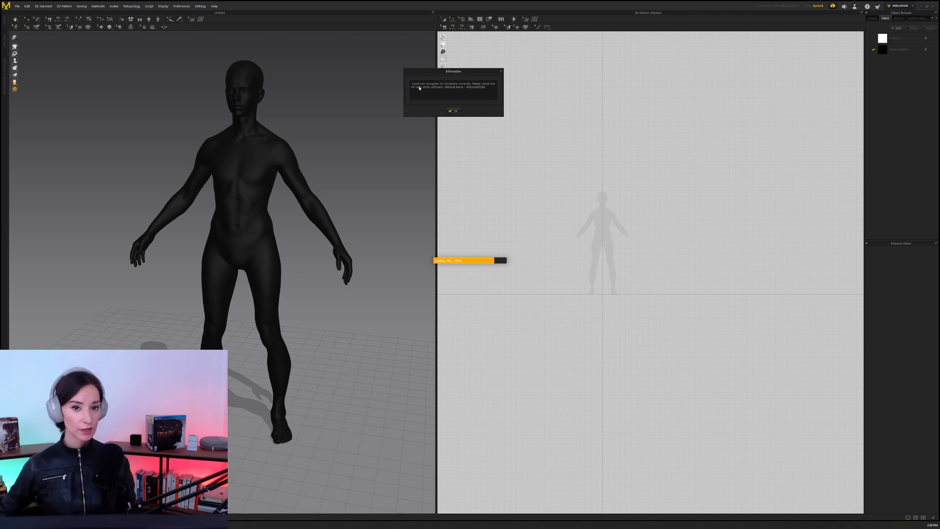
mouse_move(551, 175)
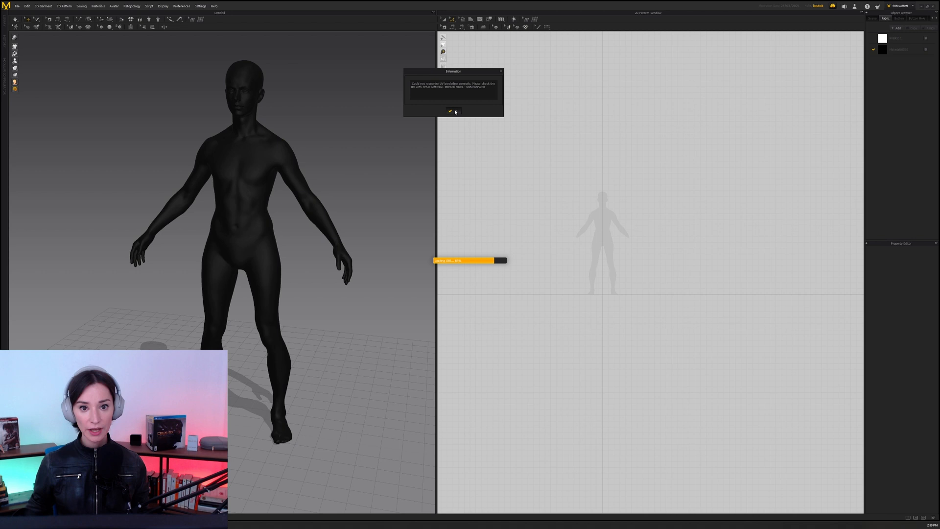
left_click(450, 111)
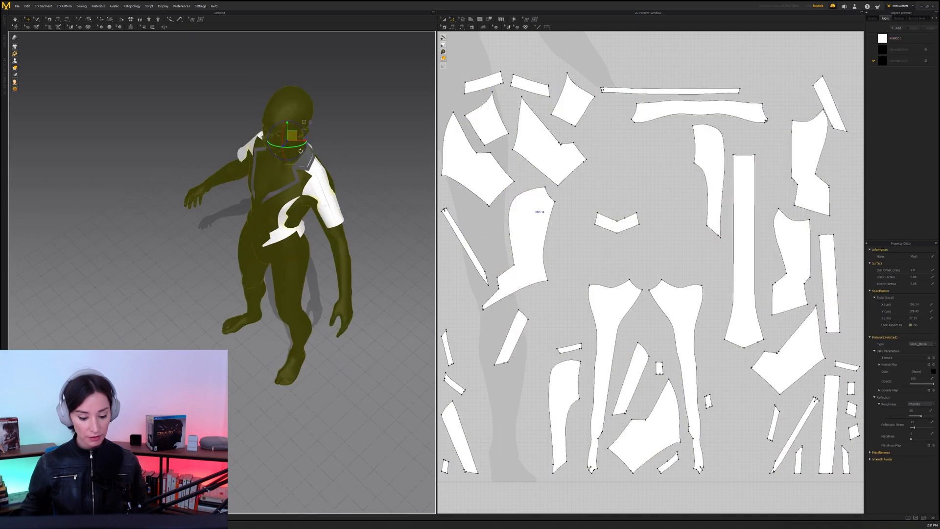
Let the jacket OBJ finish loading as a garment with its UV-traced pattern pieces.
left_click(678, 330)
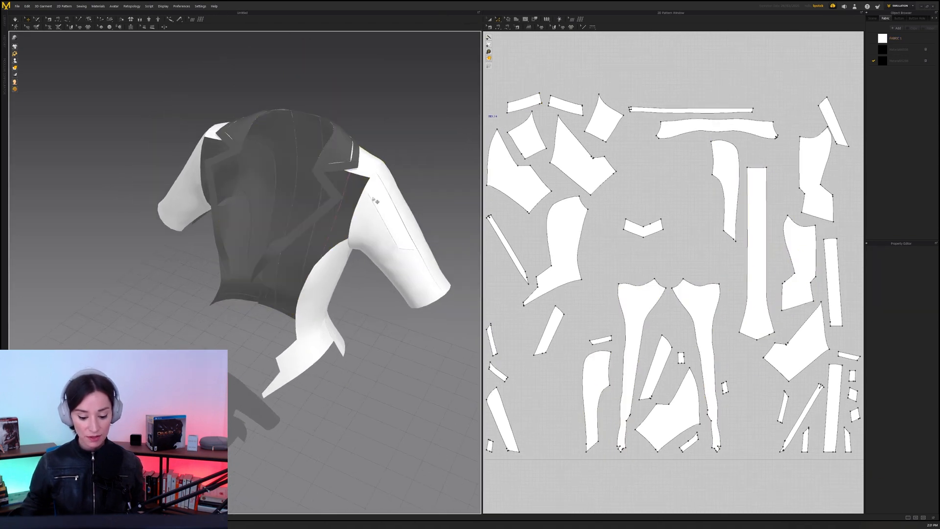
left_click(375, 198)
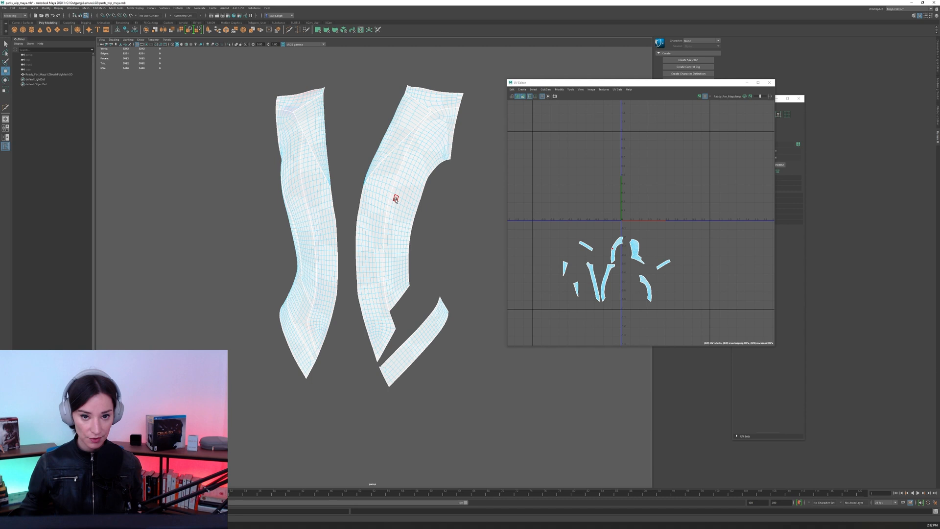
mouse_move(380, 198)
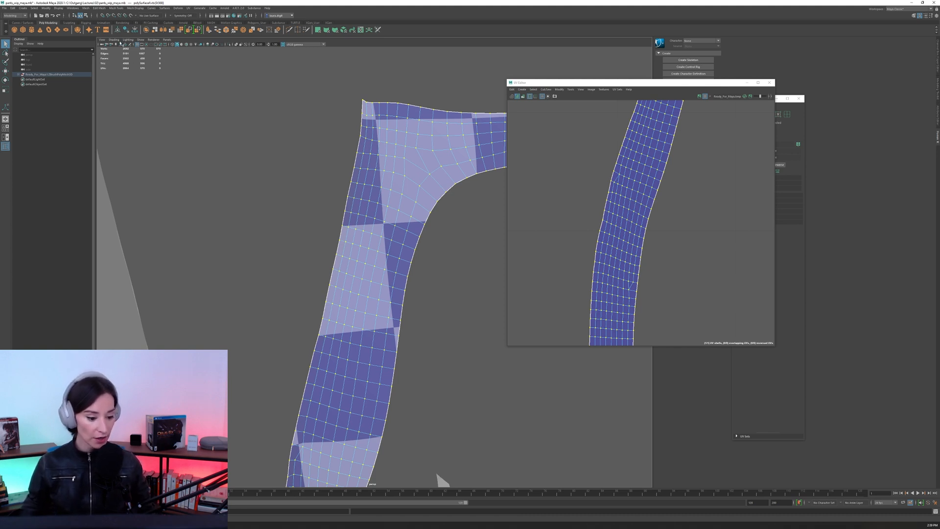
Toggle a Display > Polygons check on the sleeve mesh to examine its UV problem.
left_click(102, 39)
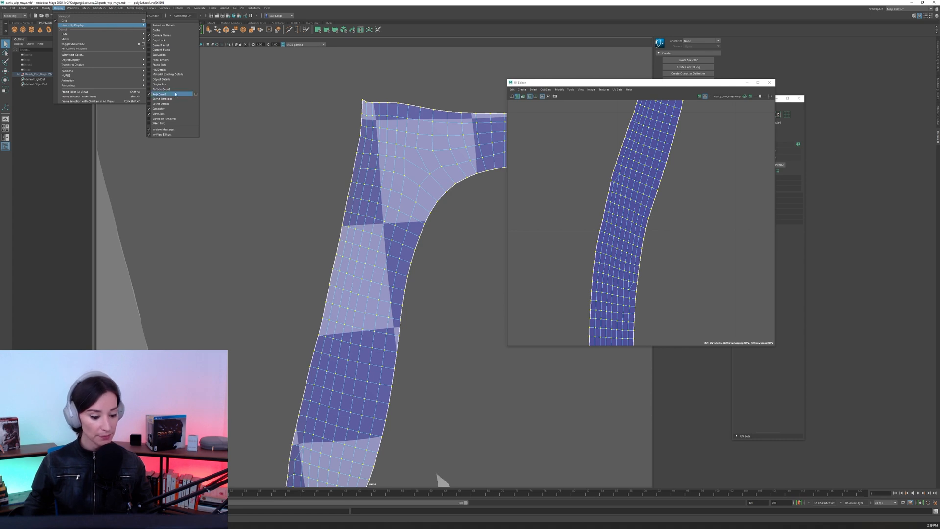
left_click(159, 95)
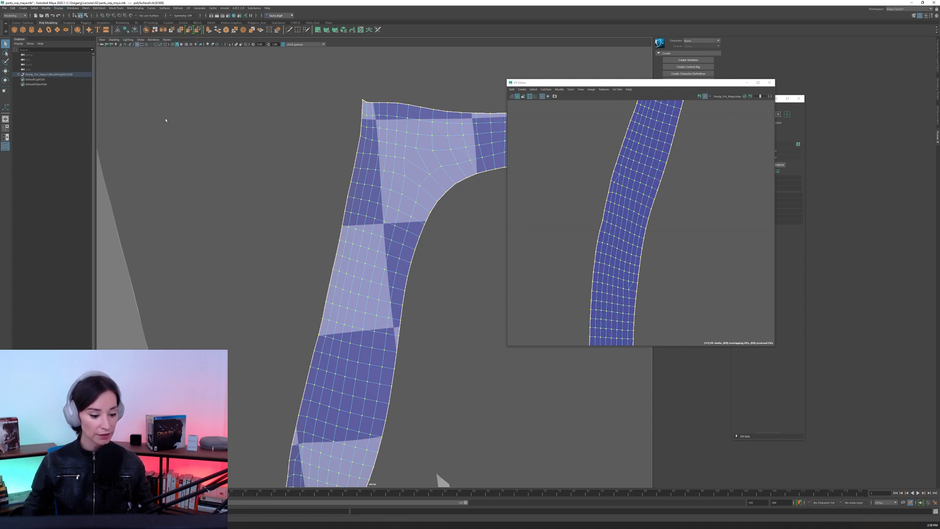
left_click(59, 8)
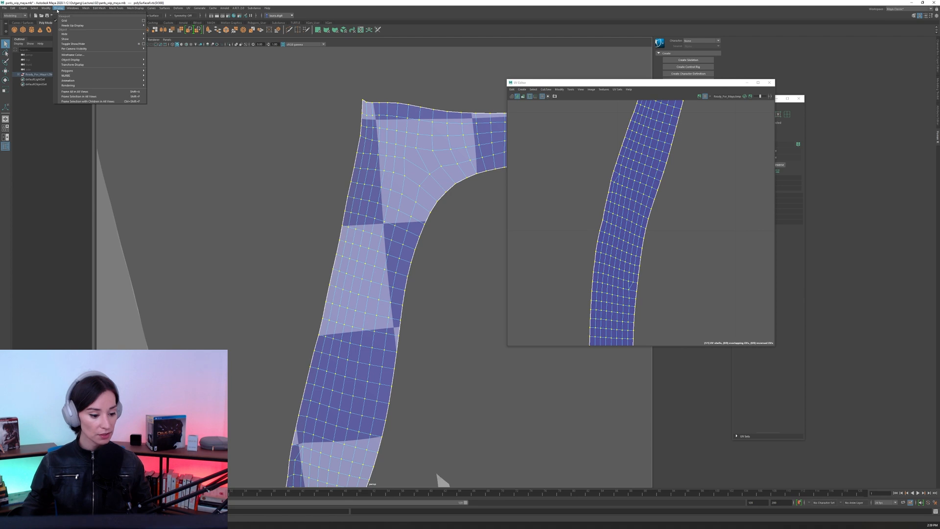
left_click(71, 26)
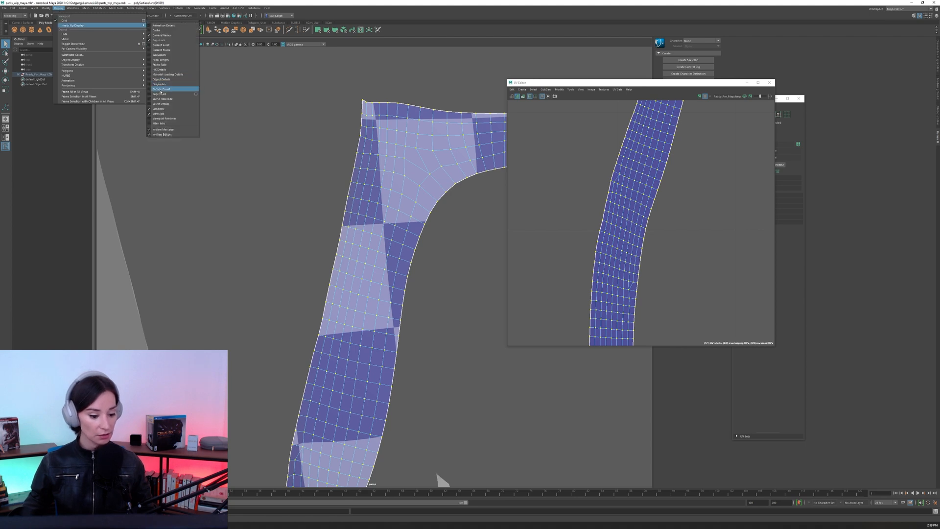
mouse_move(161, 94)
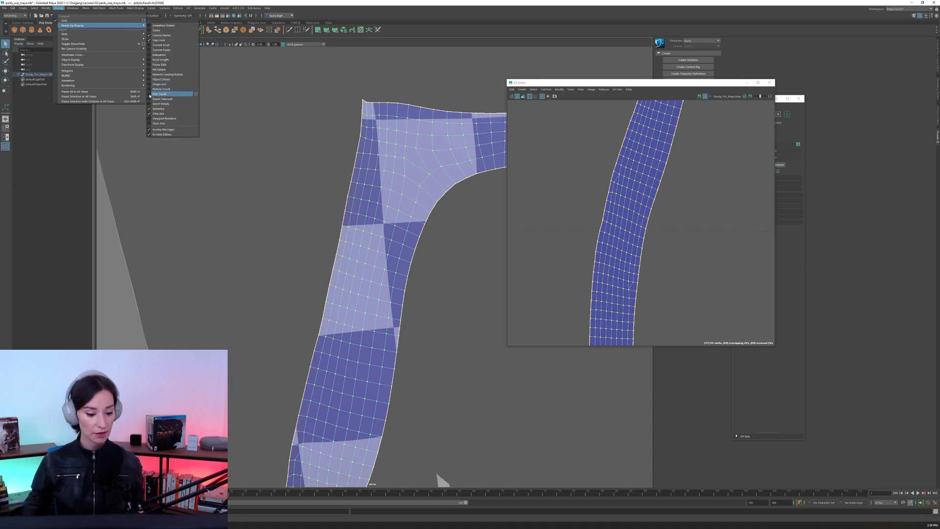
left_click(158, 94)
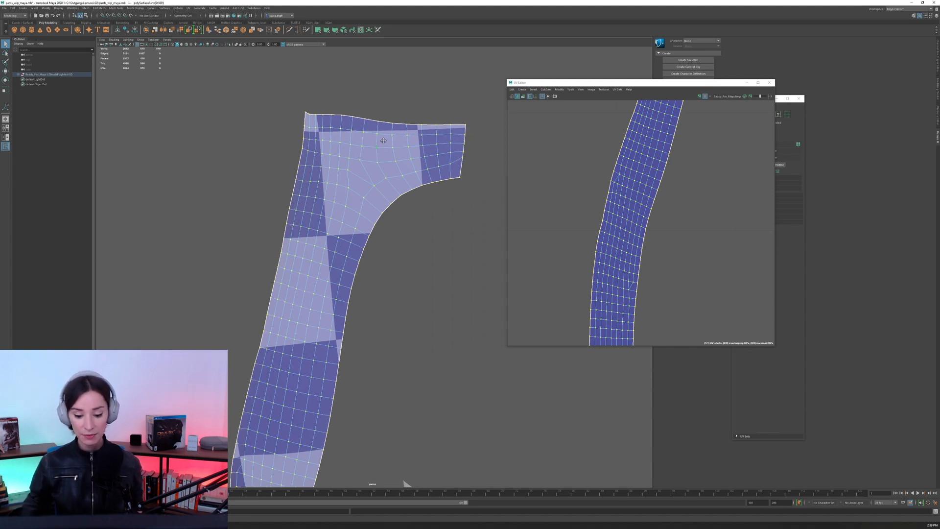
Merge the sleeve mesh's coincident vertices with a low threshold and close the settings.
right_click(383, 140)
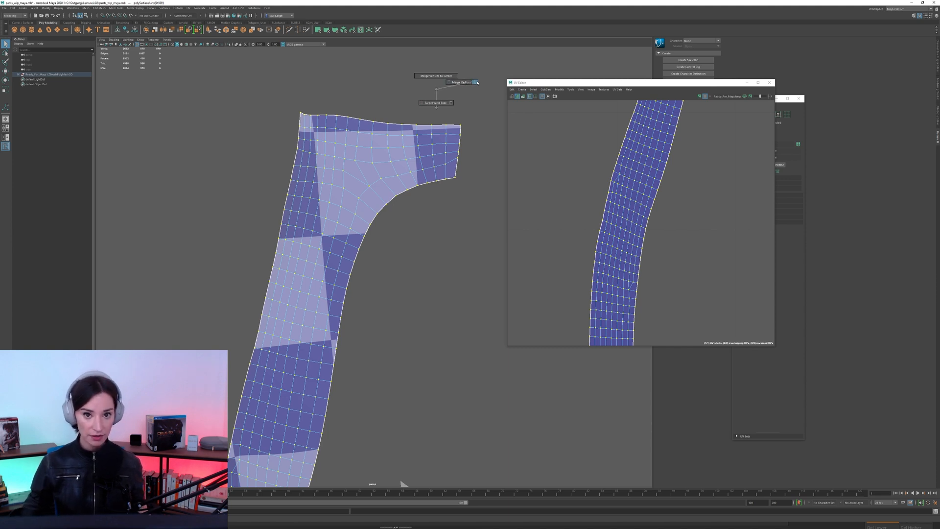
left_click(476, 82)
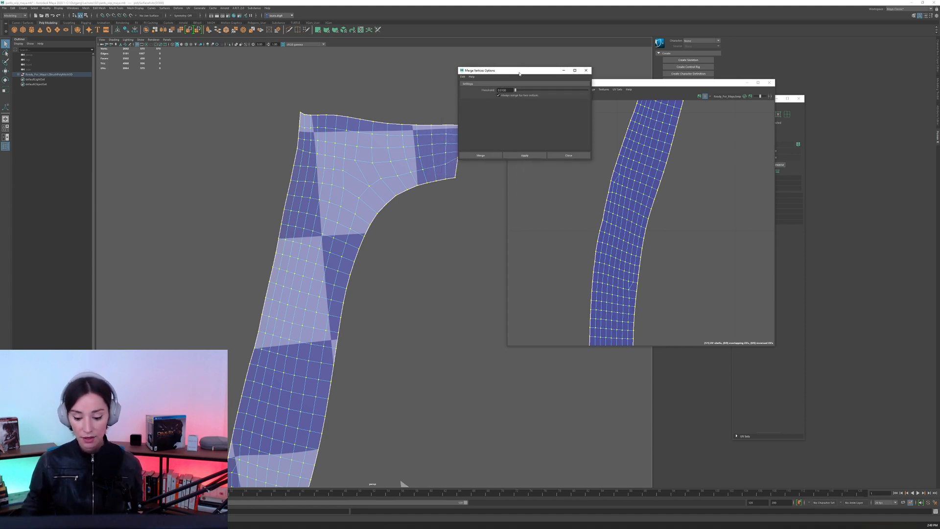
left_click(524, 156)
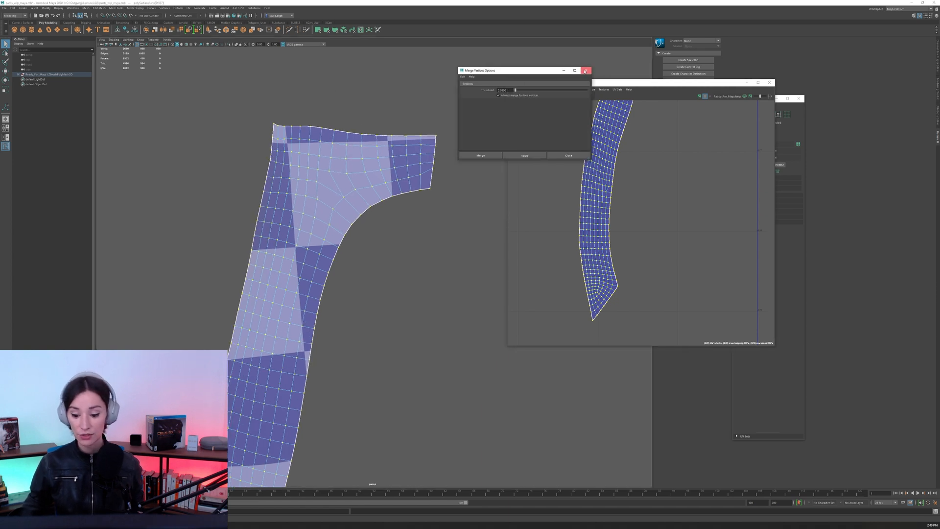
left_click(586, 71)
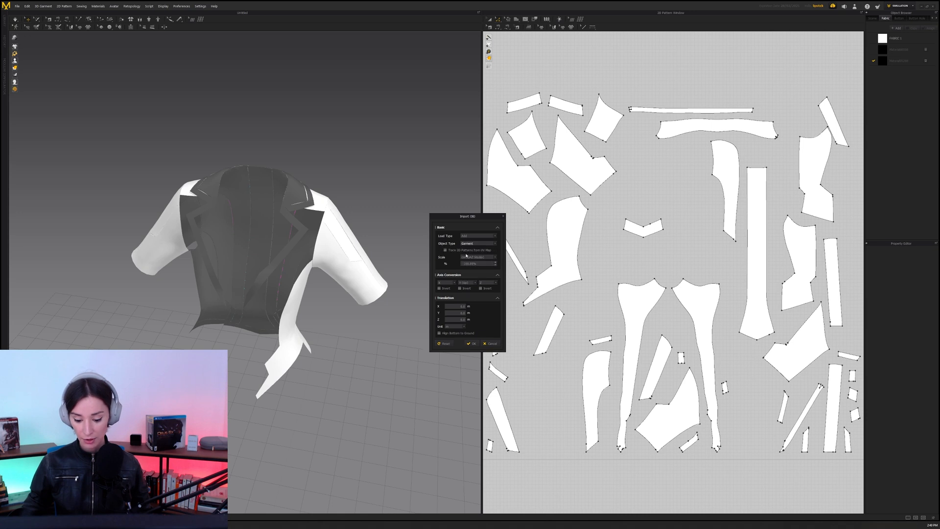
Confirm the trousers OBJ import as a Garment with Trace 2D Patterns from UV.
left_click(473, 344)
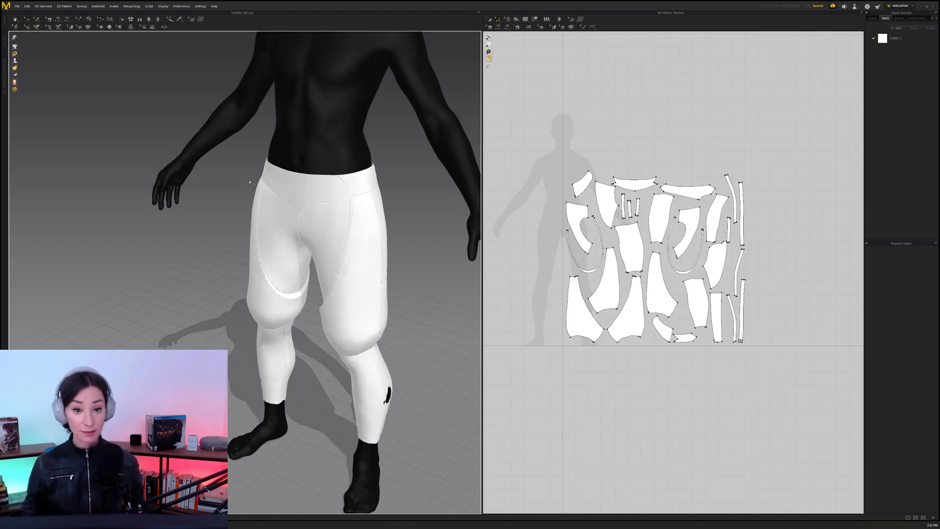
mouse_move(652, 228)
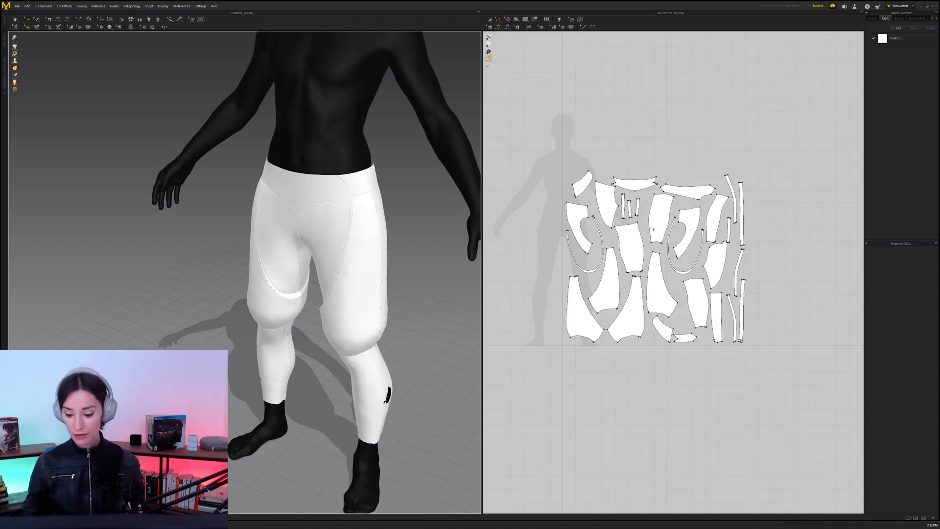
Run Auto Sewing on the trousers and pick out the knee-strip piece to inspect it.
left_click(922, 18)
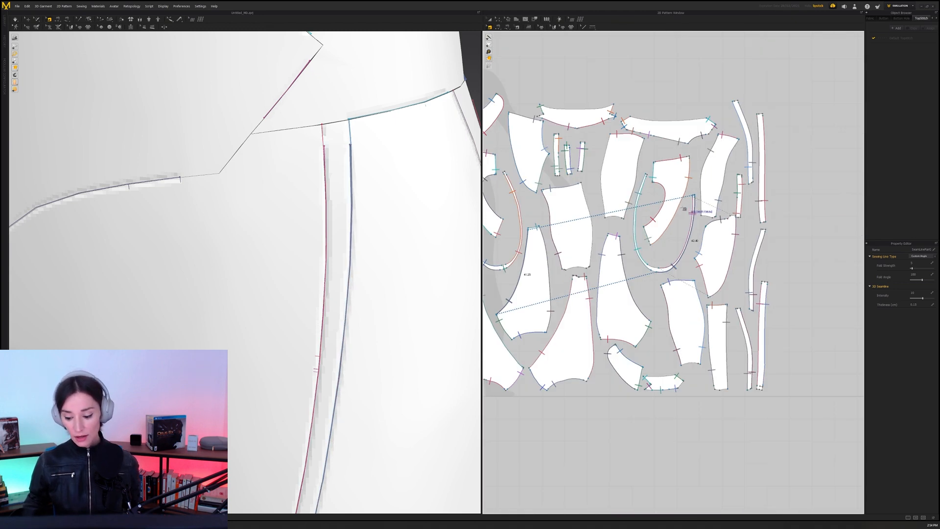
scroll("up", 3)
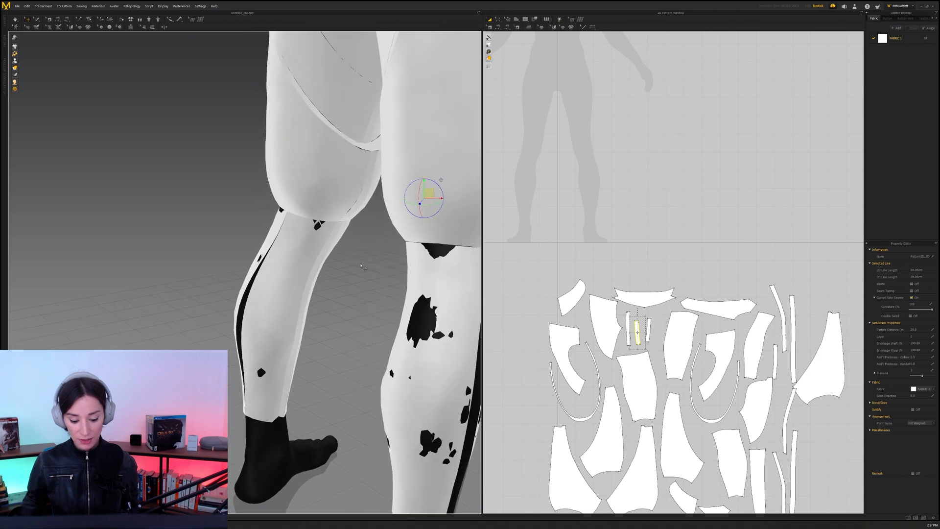
scroll("up", 3)
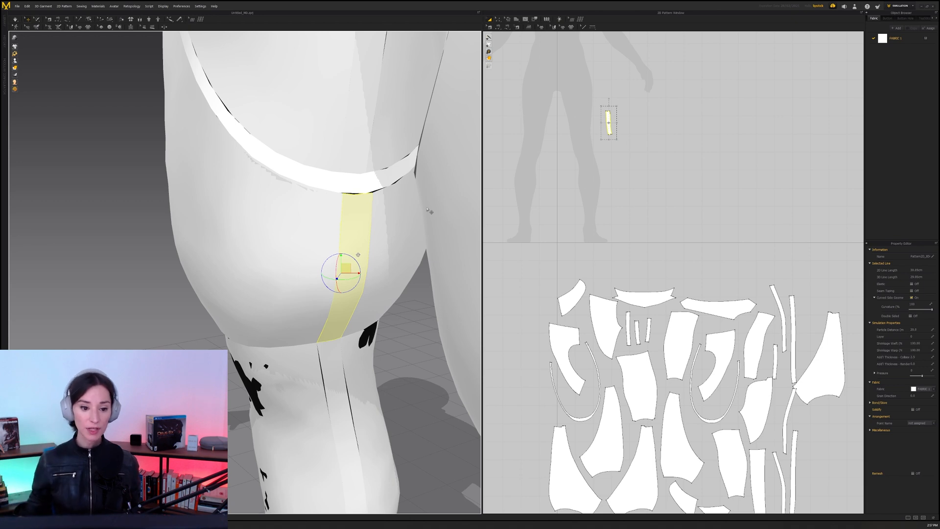
mouse_move(537, 167)
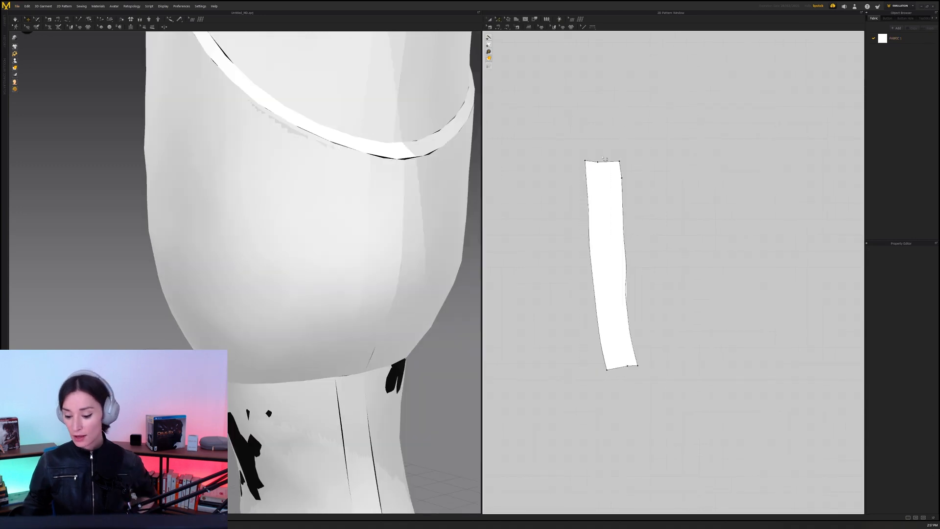
left_click(366, 270)
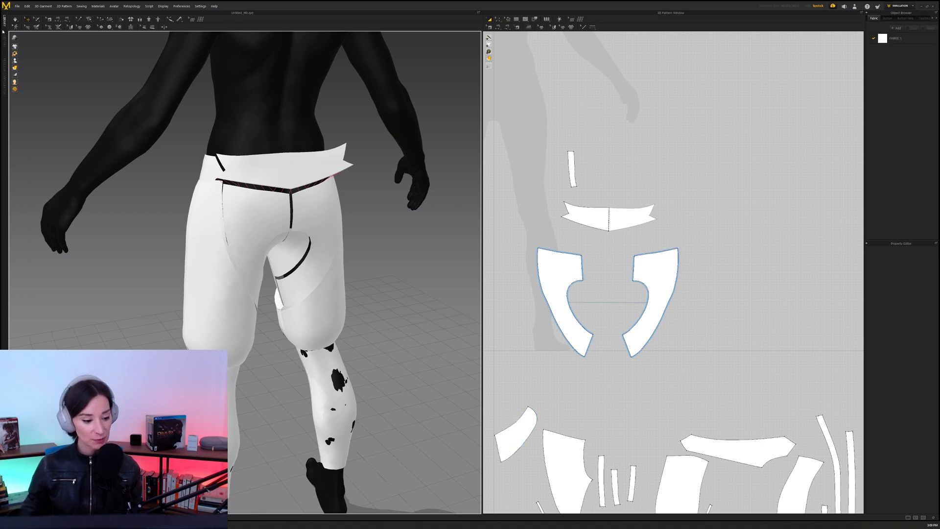
Open another project via File > Open, discard the unsaved trousers scene and confirm the load type.
left_click(18, 6)
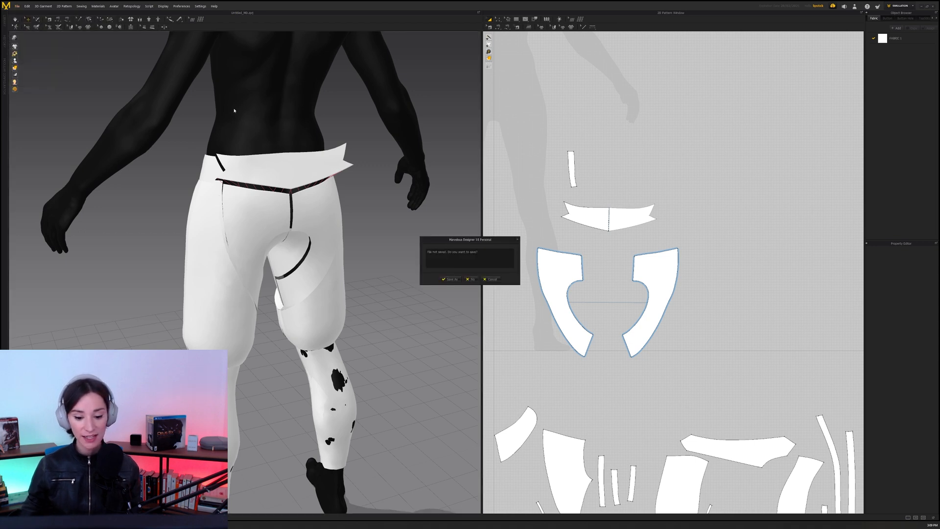
left_click(472, 279)
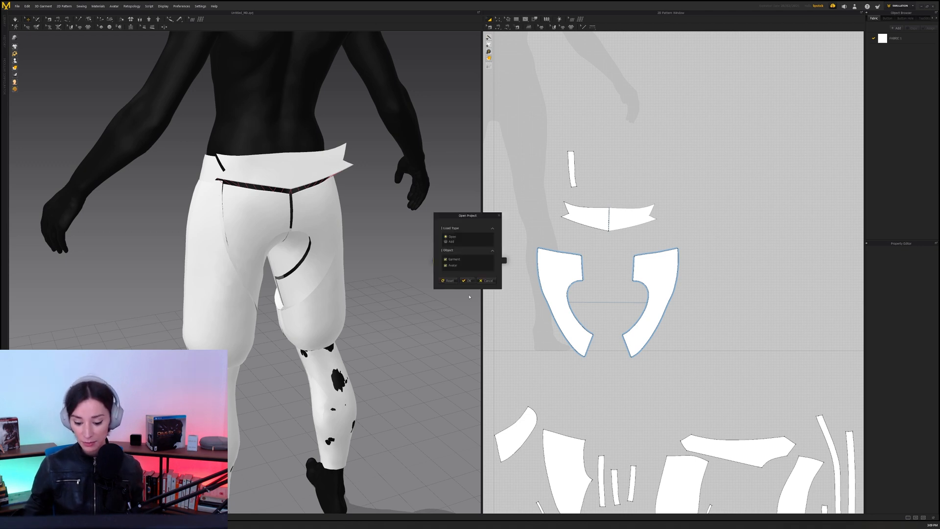
left_click(469, 280)
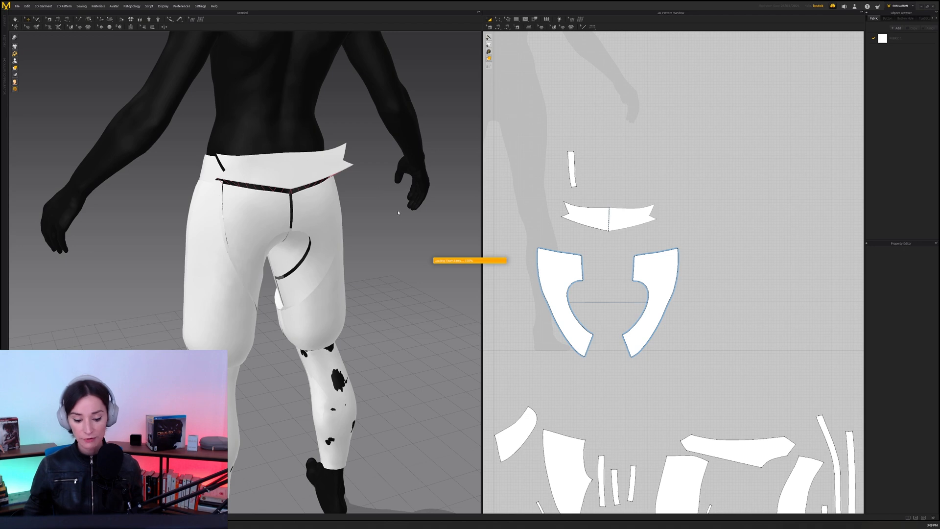